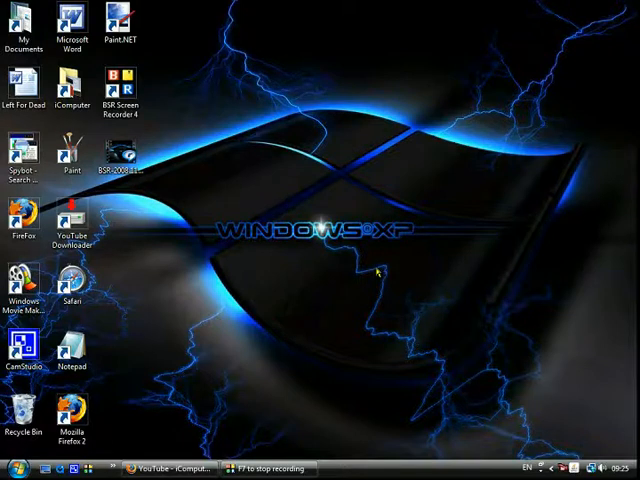
{"action": "mouse_move", "coordinate": [370, 12]}
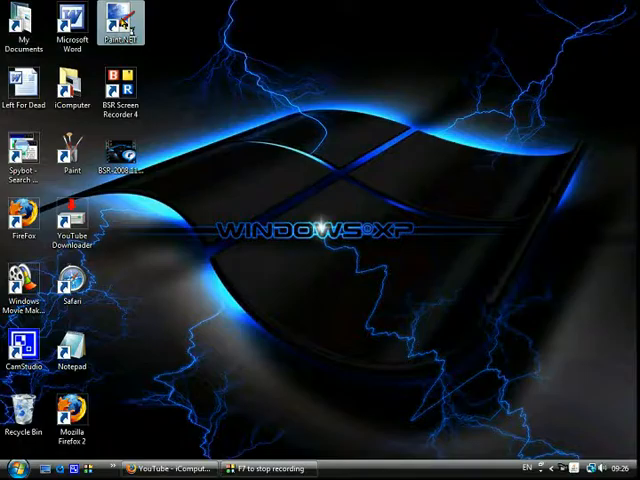
- Launch Paint.NET and look through the Effects and Window menus
{"action": "double_click", "coordinate": [125, 20]}
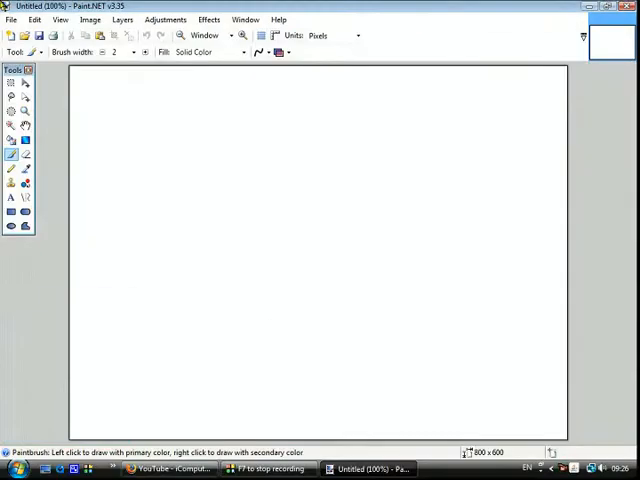
{"action": "mouse_move", "coordinate": [49, 99]}
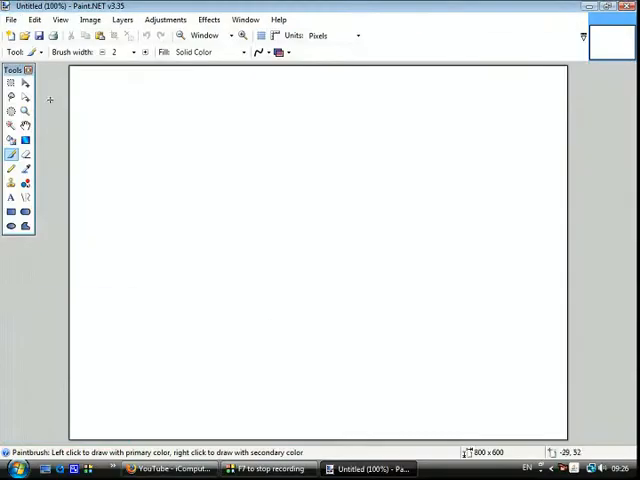
{"action": "mouse_move", "coordinate": [95, 309]}
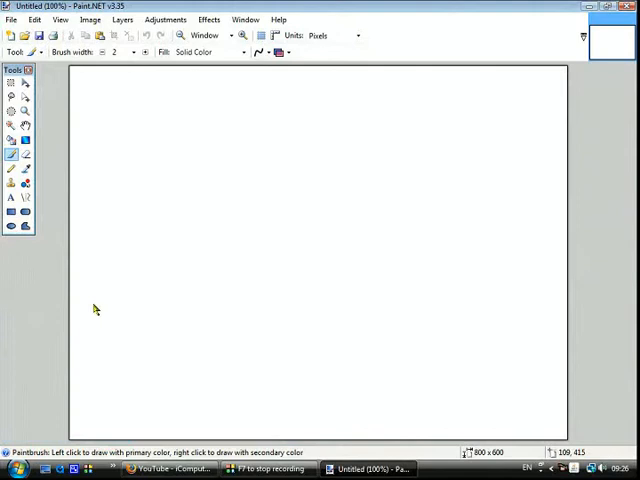
{"action": "mouse_move", "coordinate": [548, 368]}
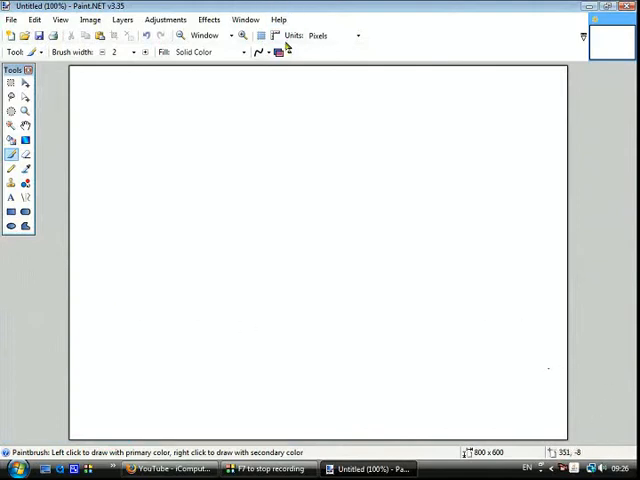
{"action": "mouse_move", "coordinate": [351, 352]}
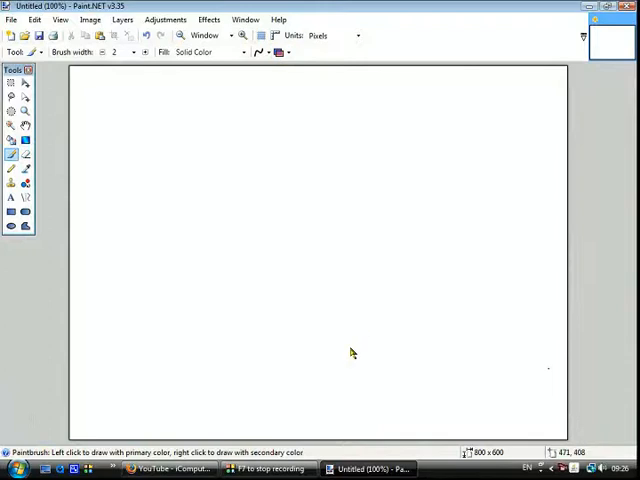
{"action": "mouse_move", "coordinate": [170, 17]}
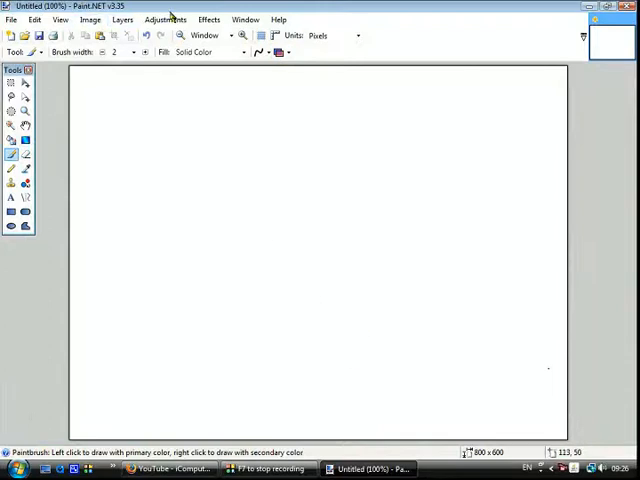
{"action": "left_click", "coordinate": [208, 19]}
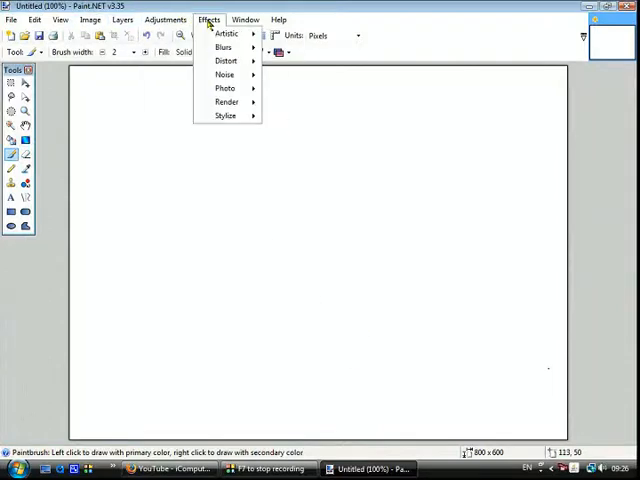
{"action": "left_click", "coordinate": [245, 19]}
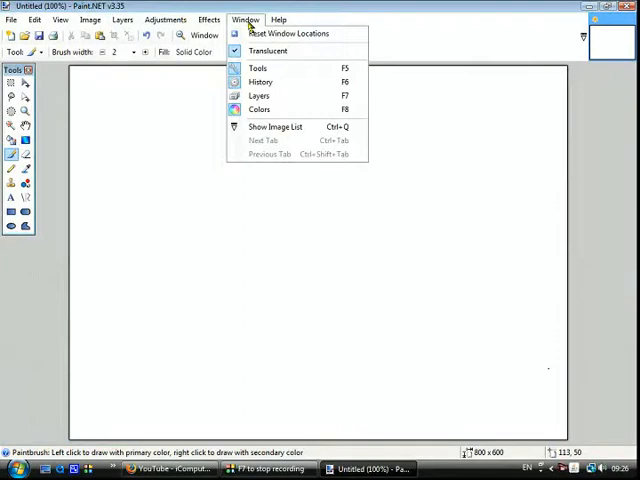
{"action": "mouse_move", "coordinate": [258, 95]}
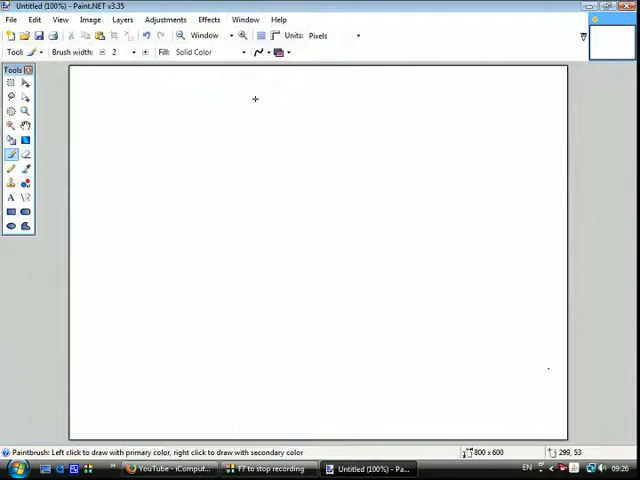
{"action": "left_click", "coordinate": [245, 19]}
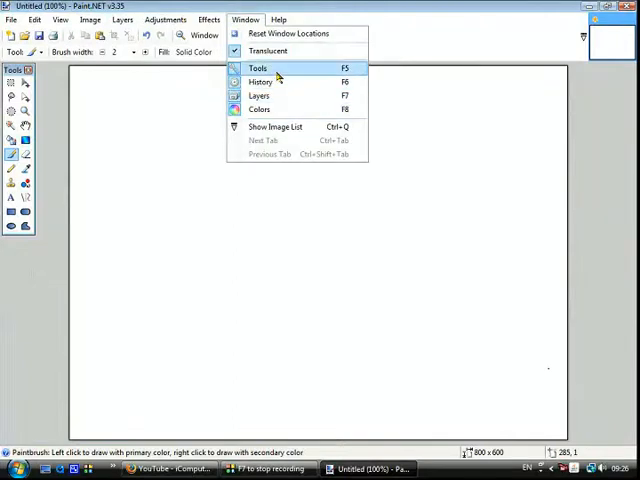
{"action": "left_click", "coordinate": [208, 19]}
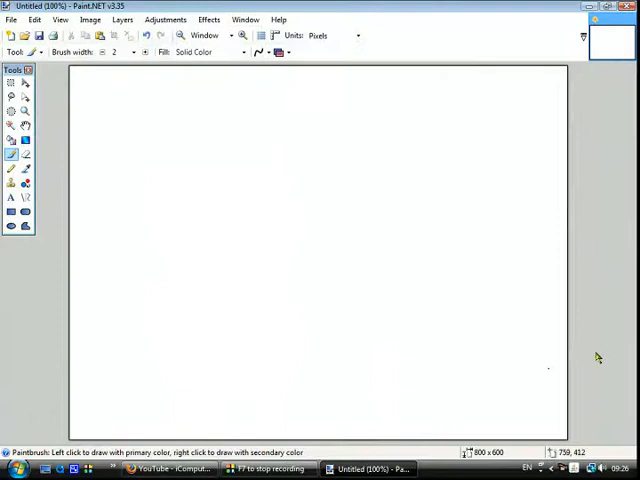
{"action": "mouse_move", "coordinate": [519, 414]}
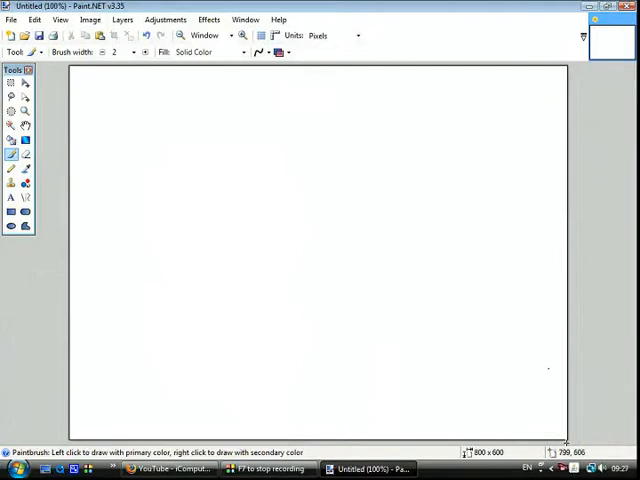
{"action": "mouse_move", "coordinate": [124, 96]}
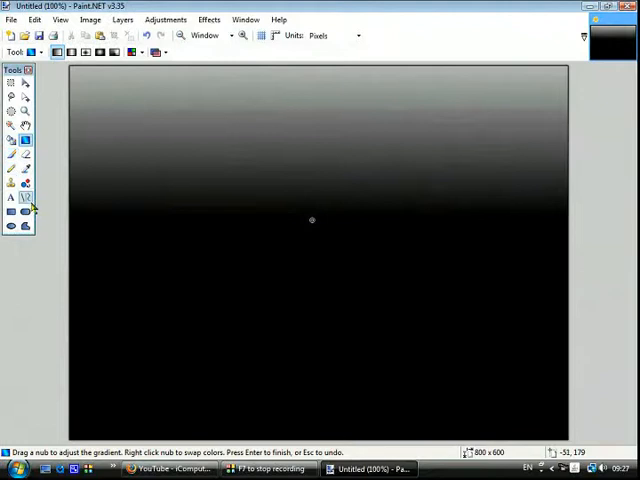
- Select the Text tool from the Tools window
{"action": "left_click", "coordinate": [18, 197]}
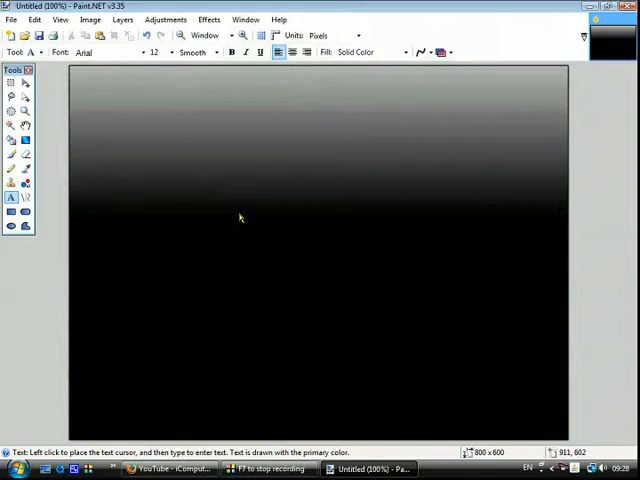
{"action": "mouse_move", "coordinate": [240, 218]}
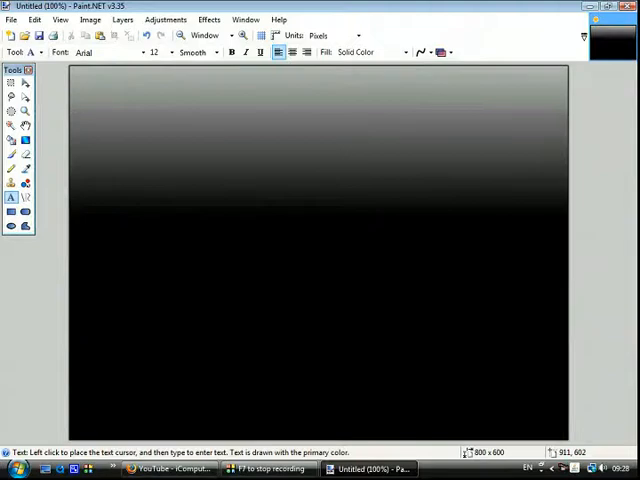
{"action": "mouse_move", "coordinate": [396, 212]}
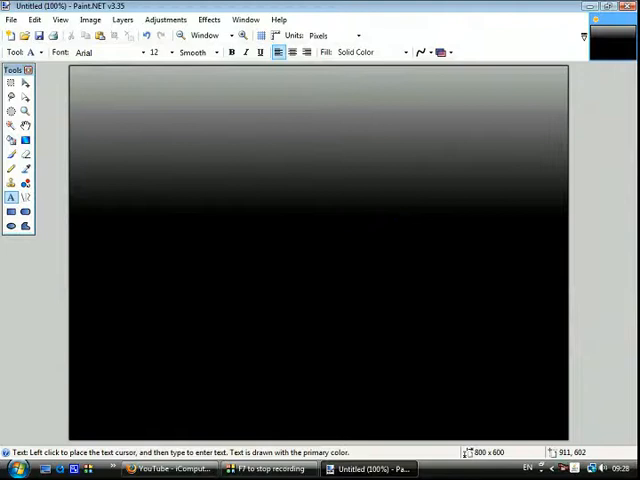
{"action": "mouse_move", "coordinate": [166, 165]}
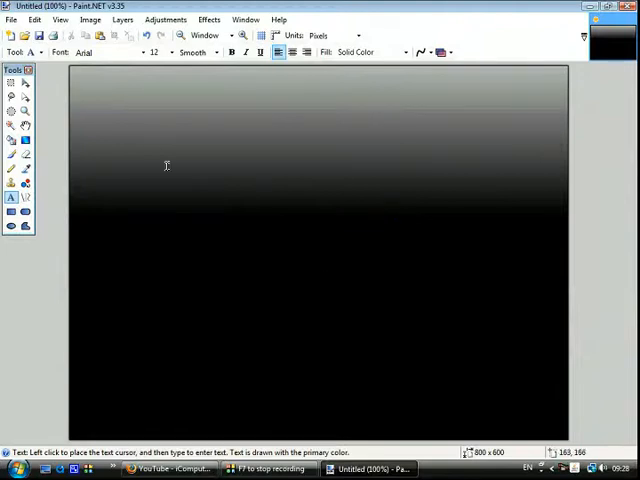
{"action": "mouse_move", "coordinate": [605, 412]}
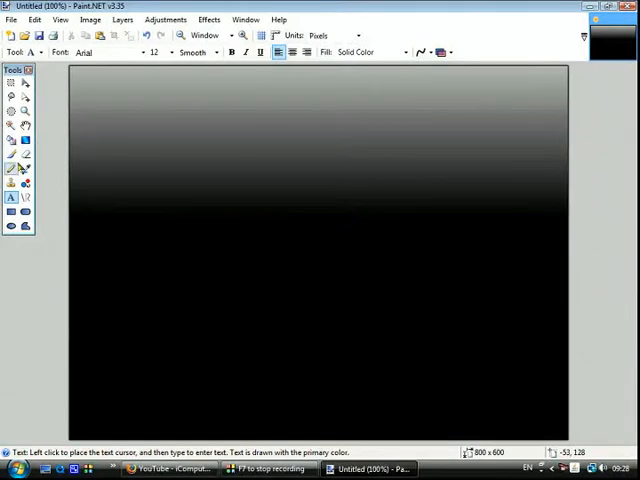
{"action": "mouse_move", "coordinate": [213, 190]}
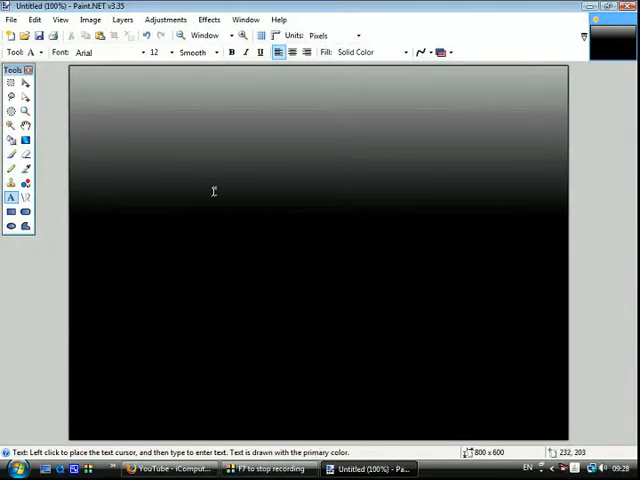
{"action": "mouse_move", "coordinate": [210, 158]}
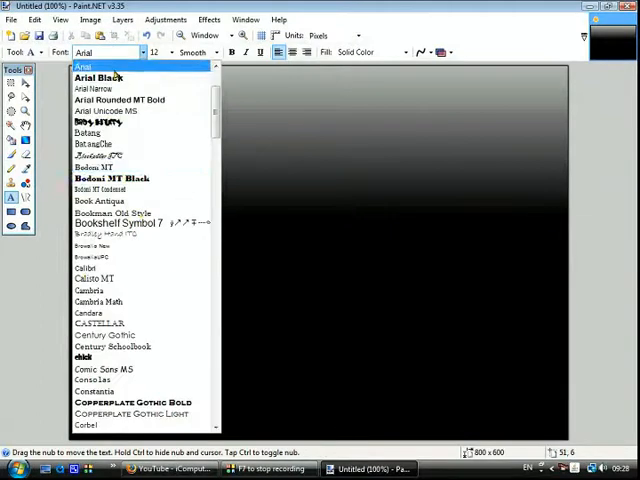
- Scroll the font list to choose Trebuchet MS for size 45 text
{"action": "scroll", "scroll_direction": "down", "scroll_amount": 3}
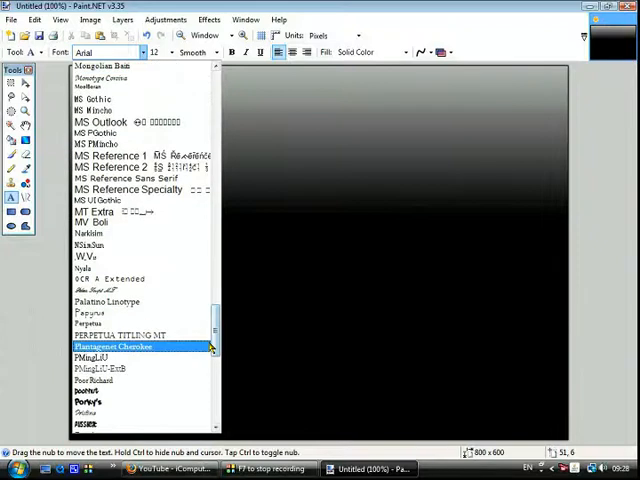
{"action": "scroll", "scroll_direction": "down", "scroll_amount": 3}
{"action": "type", "text": "45"}
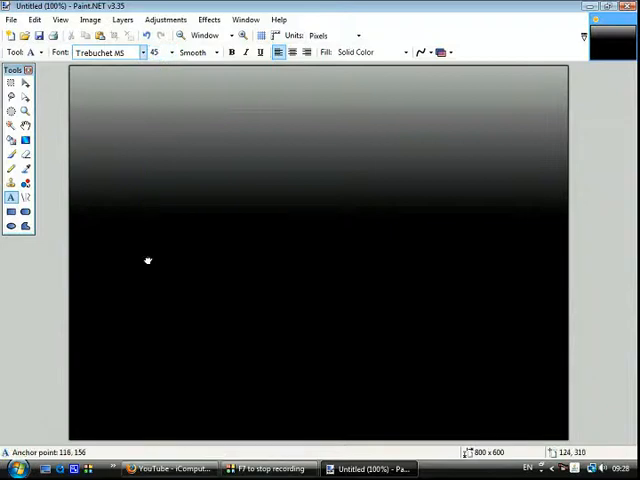
{"action": "mouse_move", "coordinate": [152, 225]}
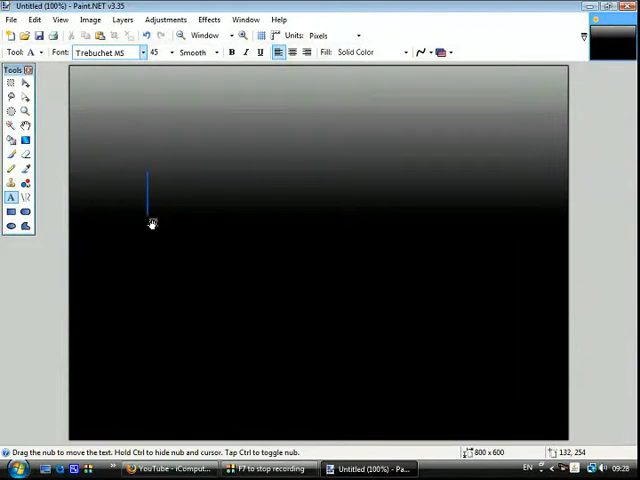
- Type 'iComputerTech' in blue across the upper canvas
{"action": "type", "text": "iCo"}
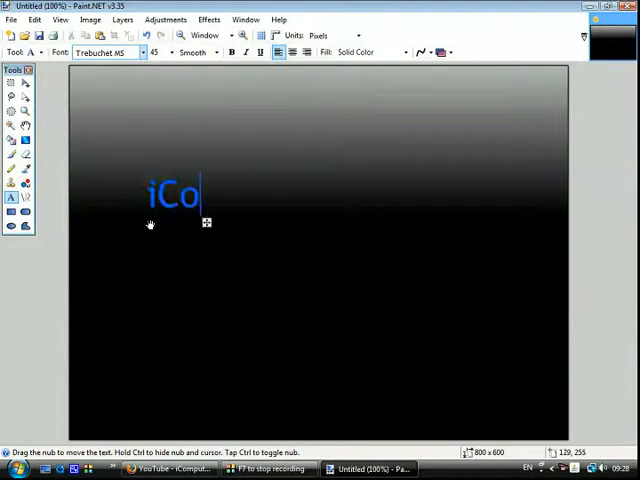
{"action": "type", "text": "mputerT"}
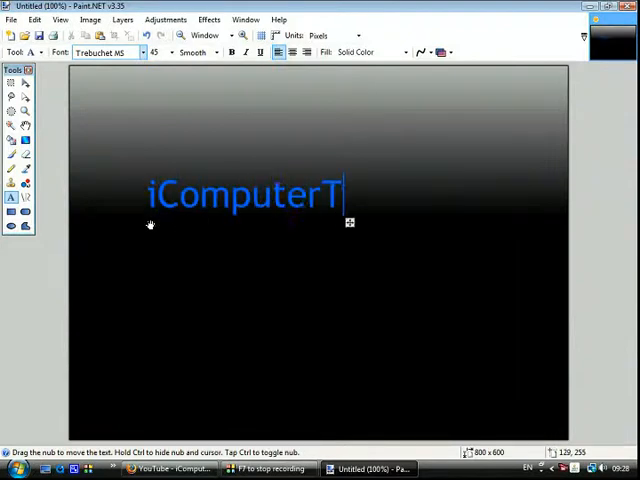
{"action": "type", "text": "ech"}
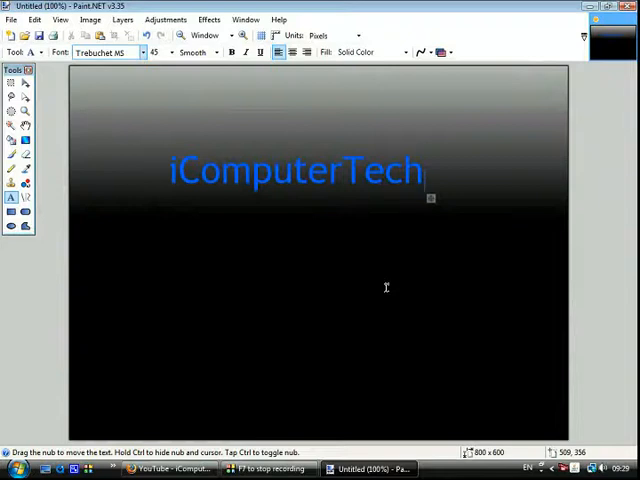
{"action": "mouse_move", "coordinate": [528, 268]}
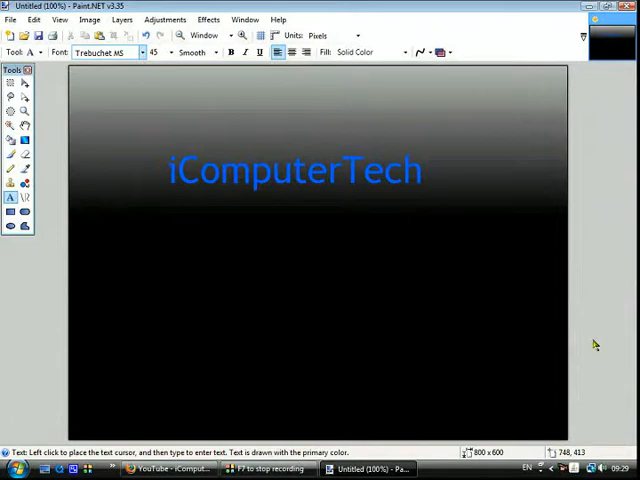
{"action": "mouse_move", "coordinate": [340, 289]}
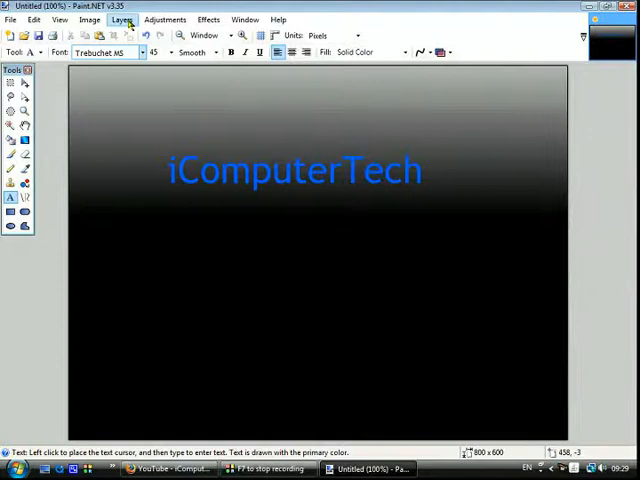
- Flip the duplicated text layer vertically from the Layers menu
{"action": "left_click", "coordinate": [122, 19]}
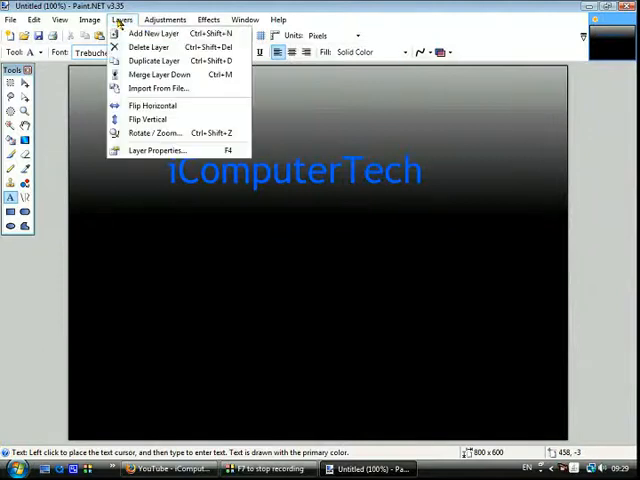
{"action": "mouse_move", "coordinate": [150, 119]}
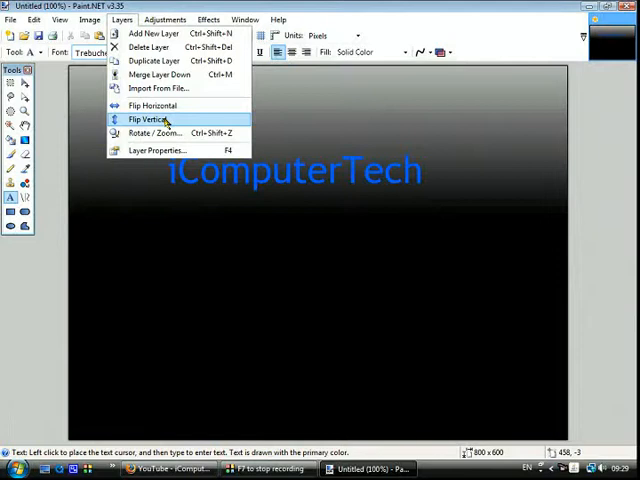
{"action": "left_click", "coordinate": [151, 120]}
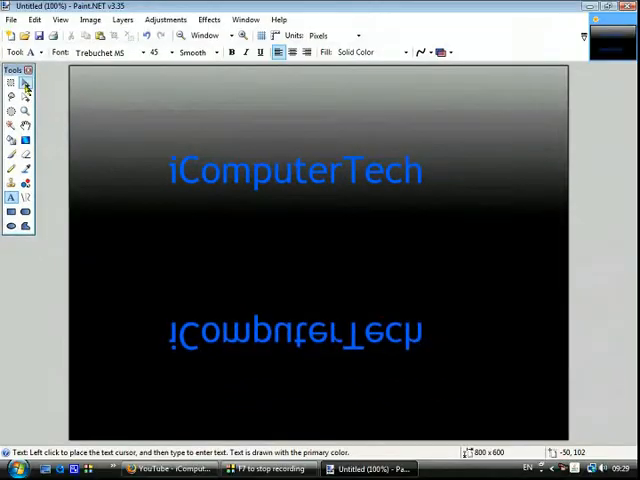
- Drag the flipped text up with Move Selected Pixels to sit beneath the original
{"action": "left_click", "coordinate": [11, 84]}
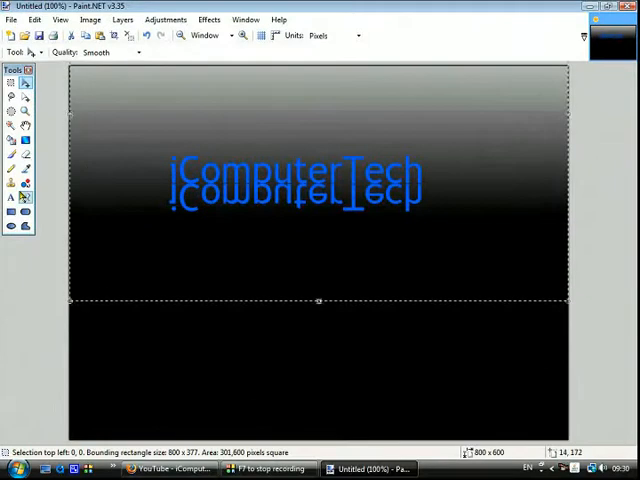
{"action": "left_click", "coordinate": [24, 140]}
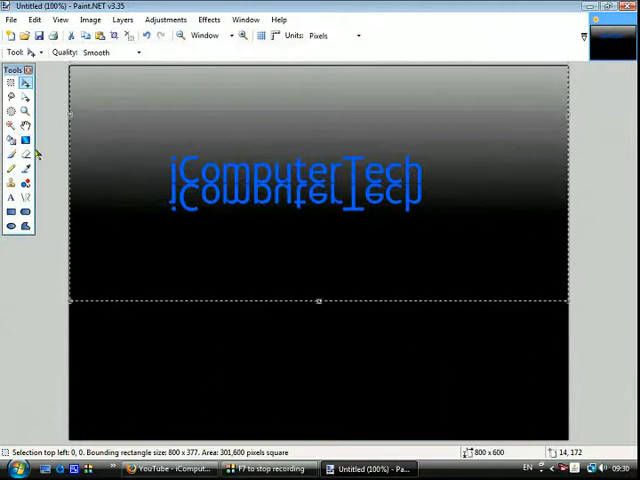
{"action": "mouse_move", "coordinate": [575, 372]}
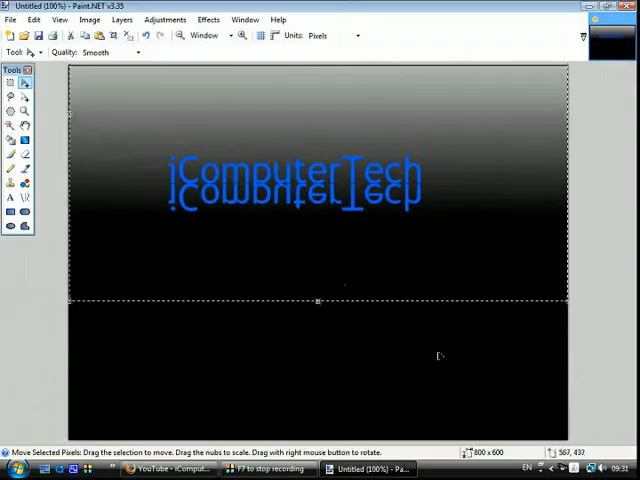
{"action": "left_click", "coordinate": [28, 140]}
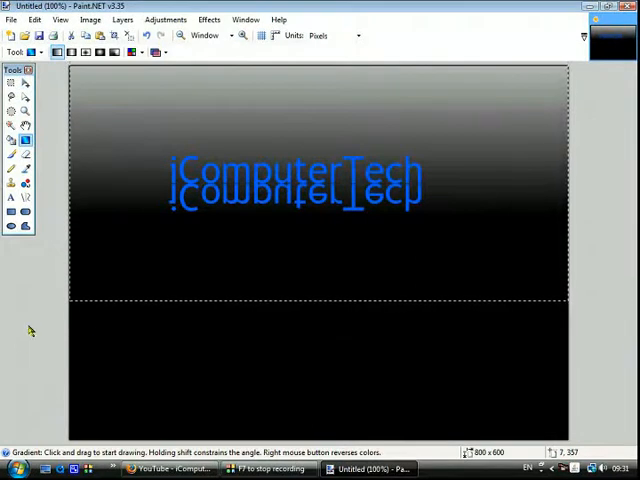
{"action": "mouse_move", "coordinate": [13, 355]}
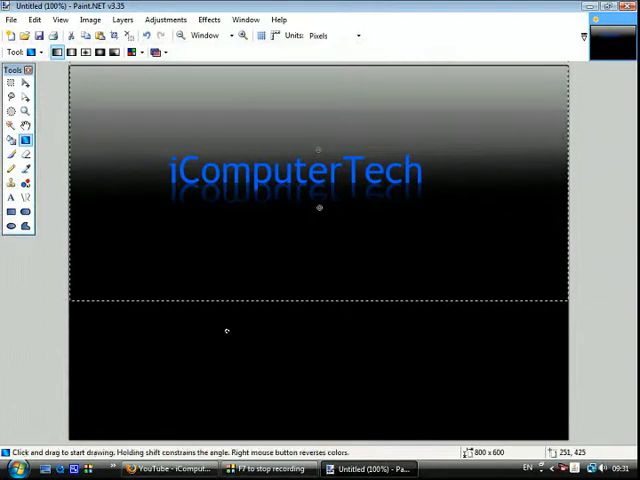
- Pick the Rectangle Select tool
{"action": "left_click", "coordinate": [10, 79]}
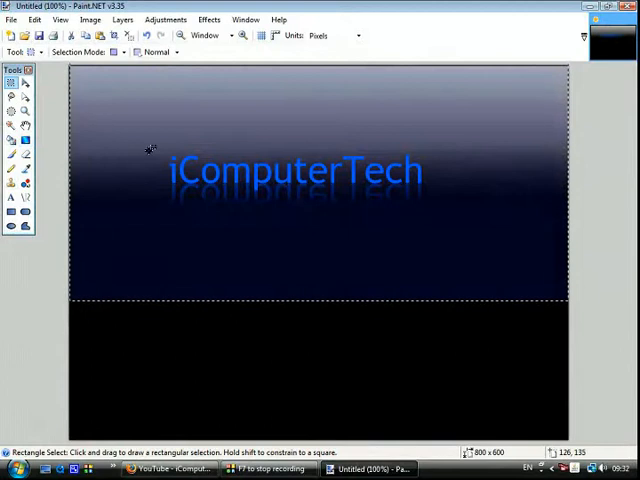
- Select the area around the text and reflection, then crop to it
{"action": "left_click_drag", "start_coordinate": [150, 150], "coordinate": [444, 223]}
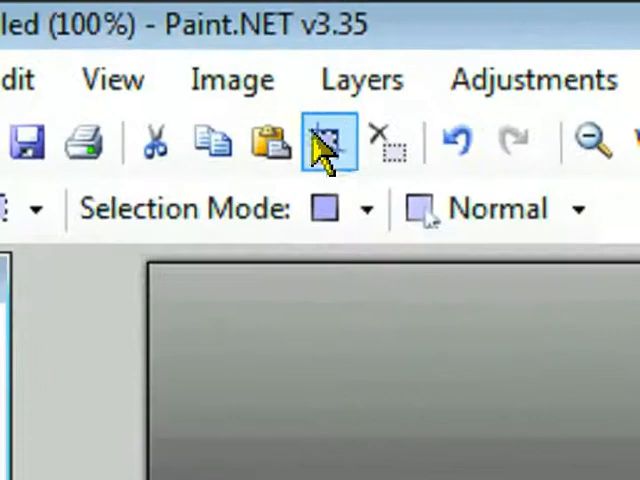
{"action": "left_click", "coordinate": [327, 140]}
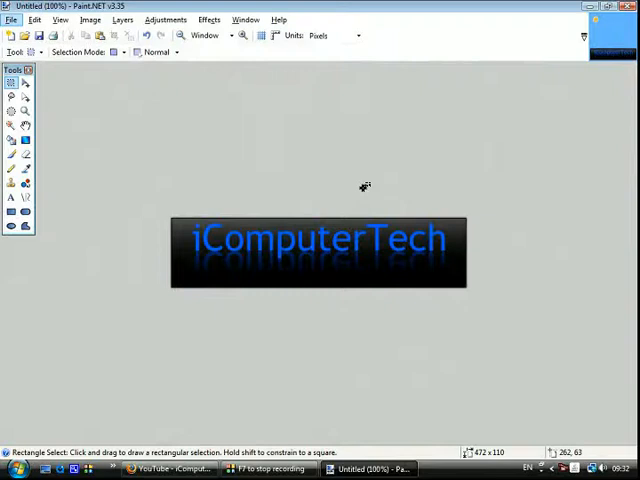
{"action": "mouse_move", "coordinate": [190, 254]}
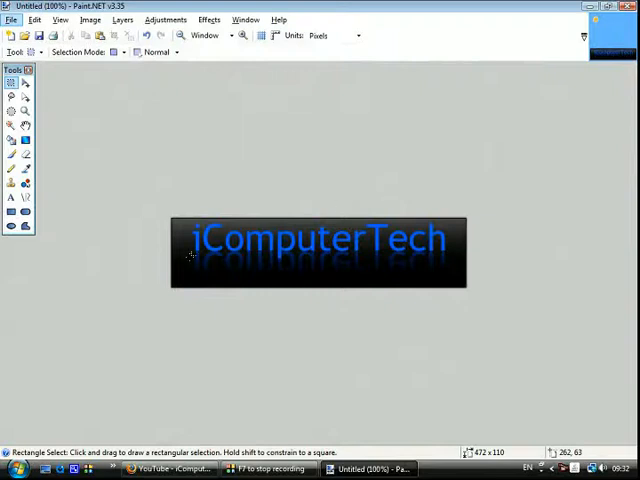
{"action": "mouse_move", "coordinate": [447, 278]}
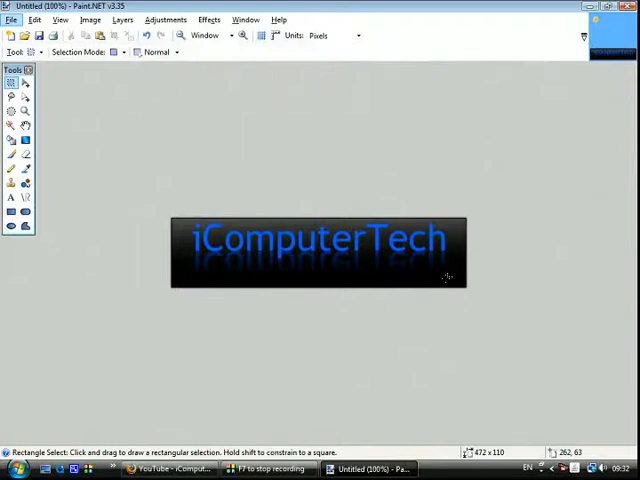
{"action": "mouse_move", "coordinate": [444, 280]}
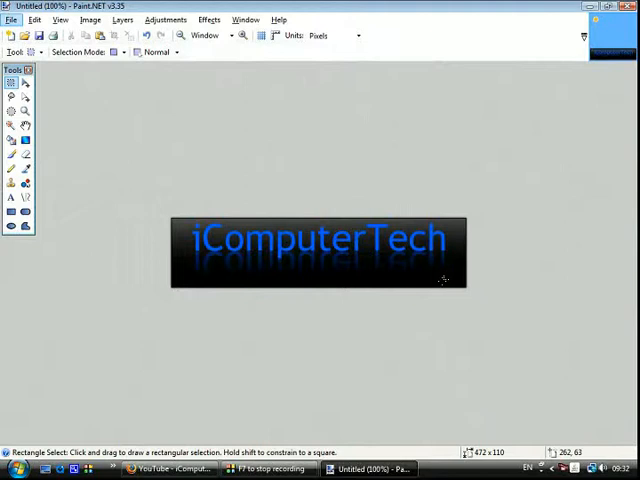